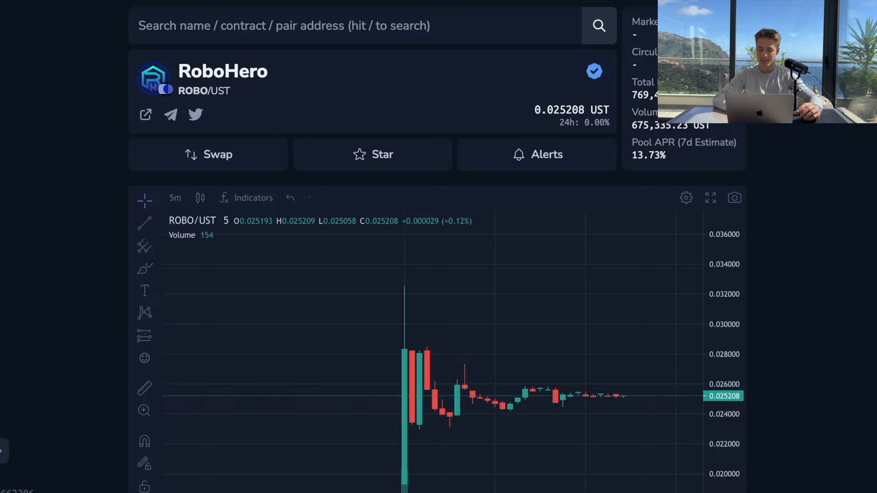
# Review the ROBO/UST candlestick chart on Coinhall near 0.0252 UST.
pyautogui.scroll(-3)
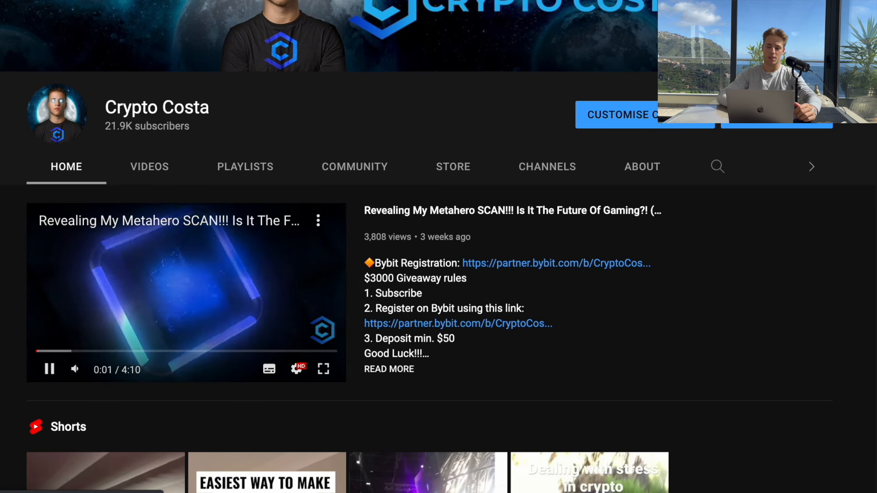
# Pause the featured Metahero channel video and move on to CoinMarketCap's Terra page.
pyautogui.click(48, 369)
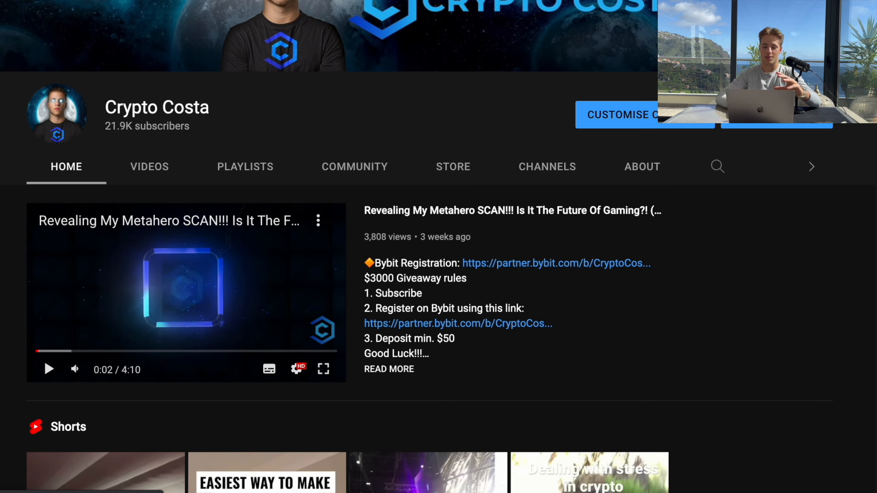
pyautogui.click(149, 166)
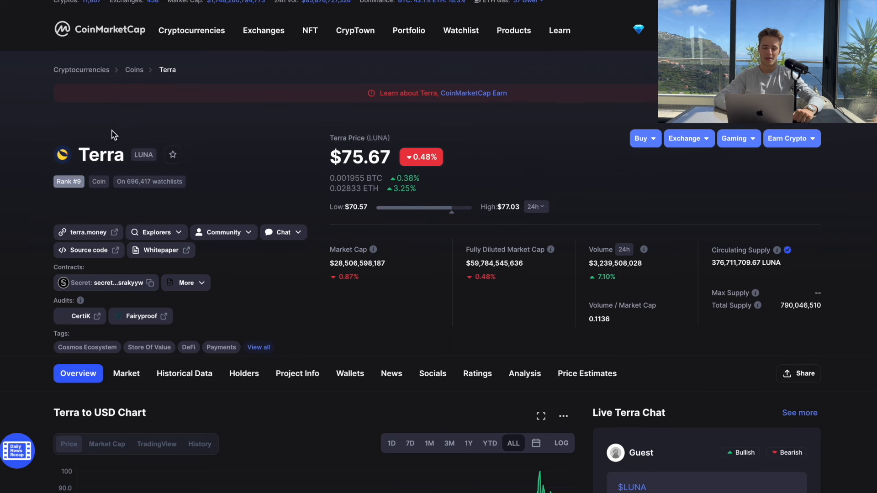
# Return to the CoinMarketCap homepage price rankings before moving to the RoboHero site.
pyautogui.click(100, 29)
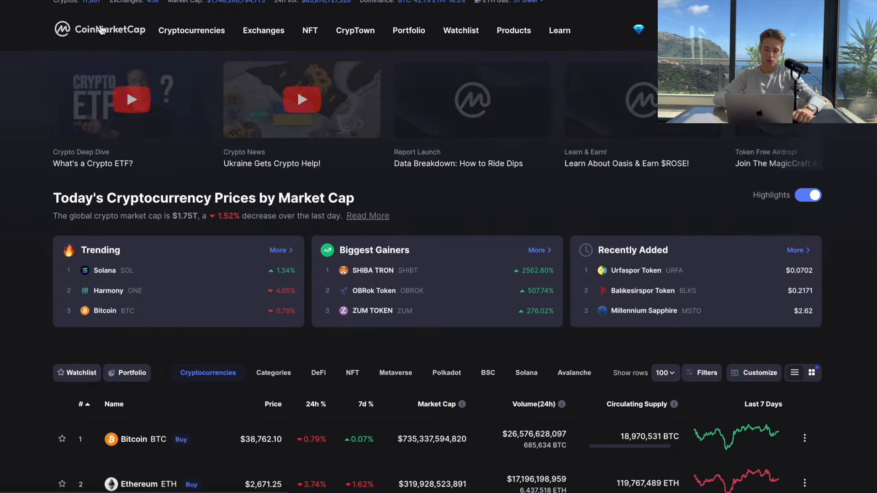
pyautogui.scroll(-3)
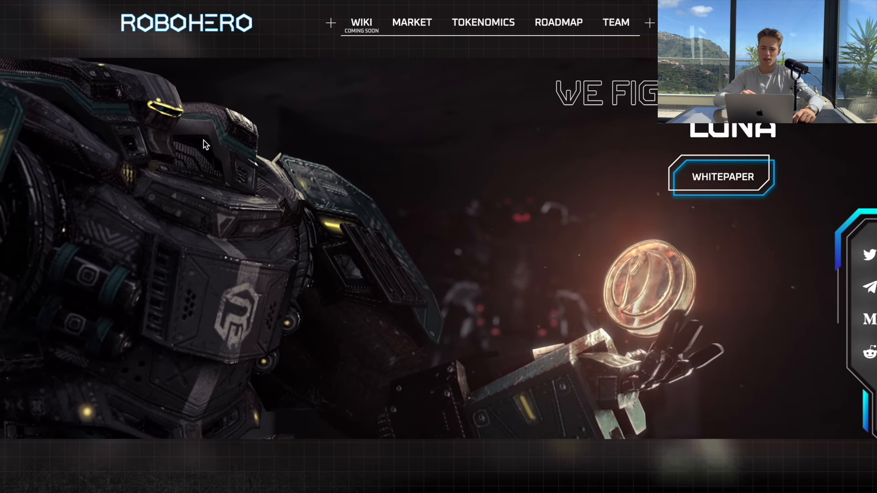
# Read the RoboHero Metaverse welcome section and open the project whitepaper PDF.
pyautogui.scroll(-3)
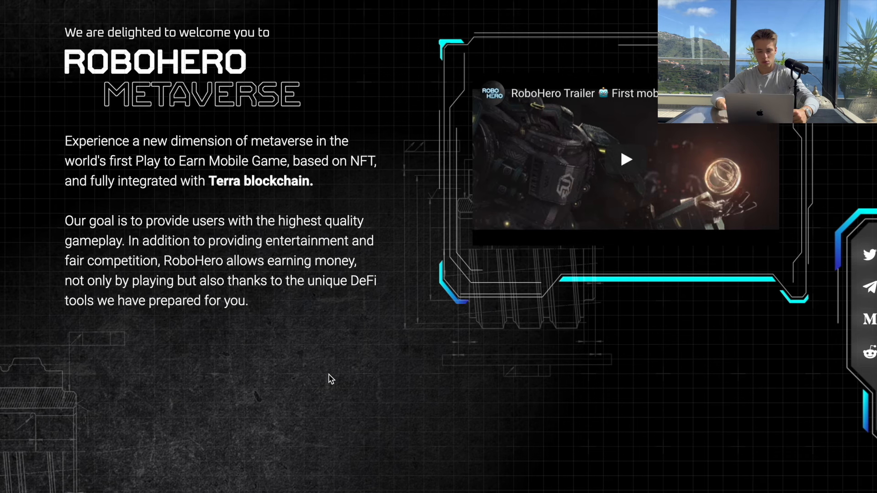
pyautogui.moveTo(256, 297)
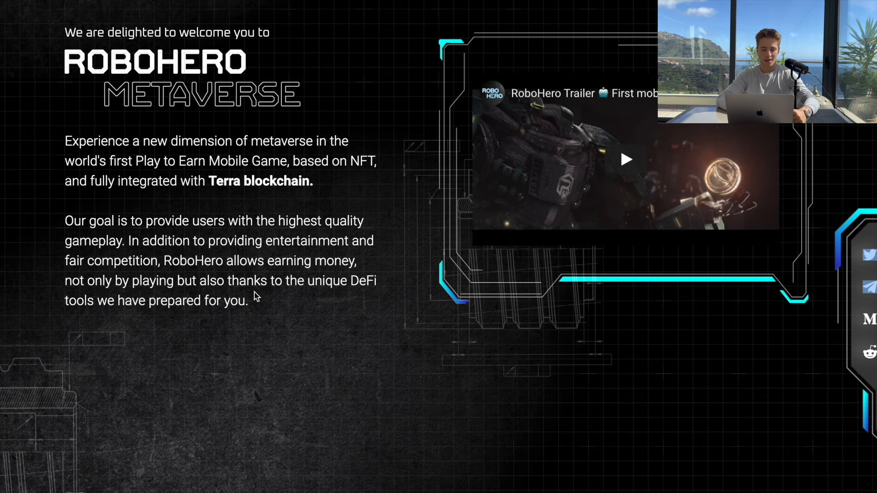
pyautogui.click(624, 159)
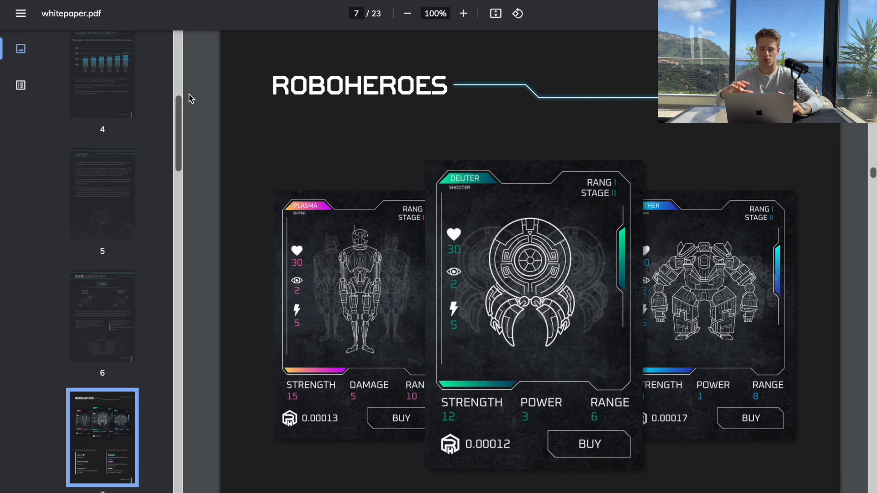
# Page through the Roboheroes cards, equipment and weapons to the page 16 allocation table.
pyautogui.scroll(-3)
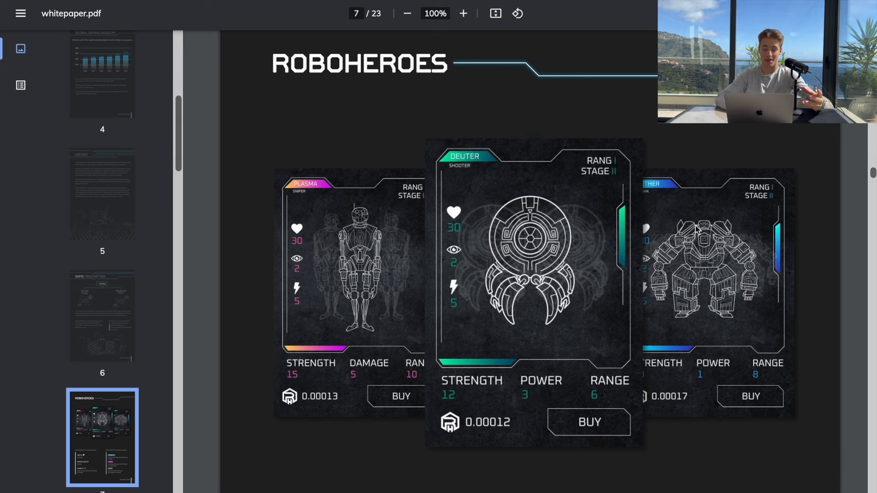
pyautogui.scroll(-3)
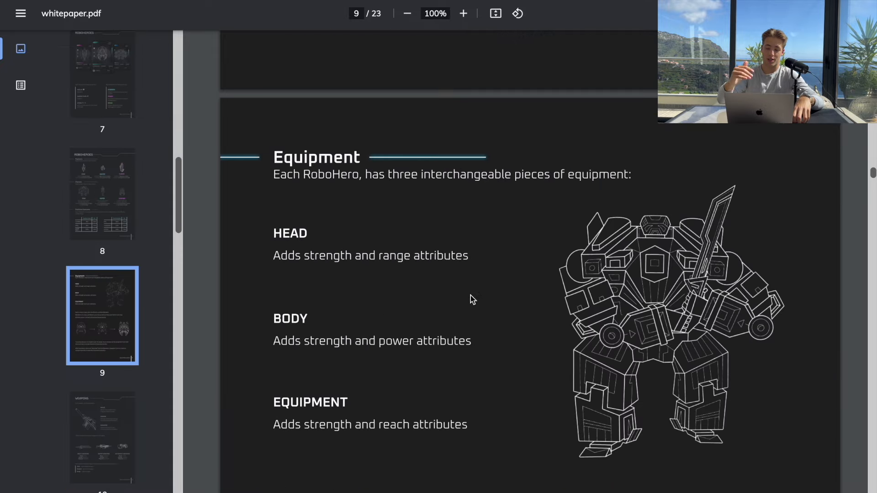
pyautogui.scroll(-3)
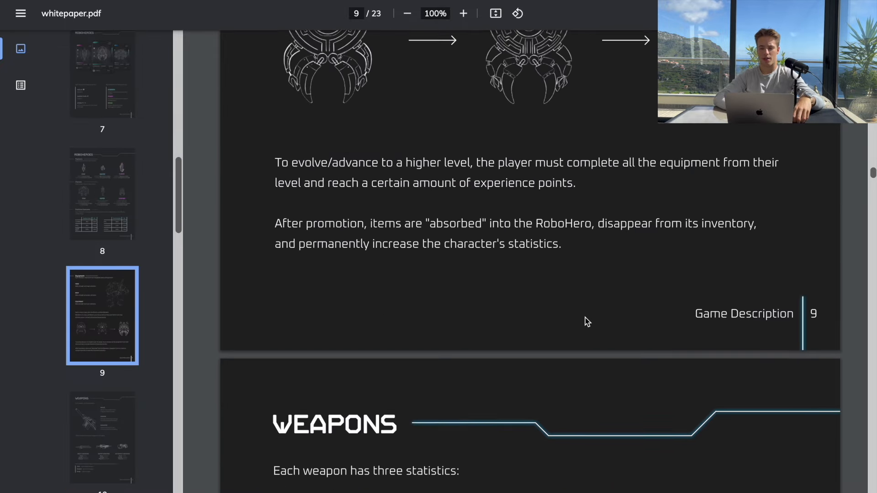
pyautogui.scroll(-3)
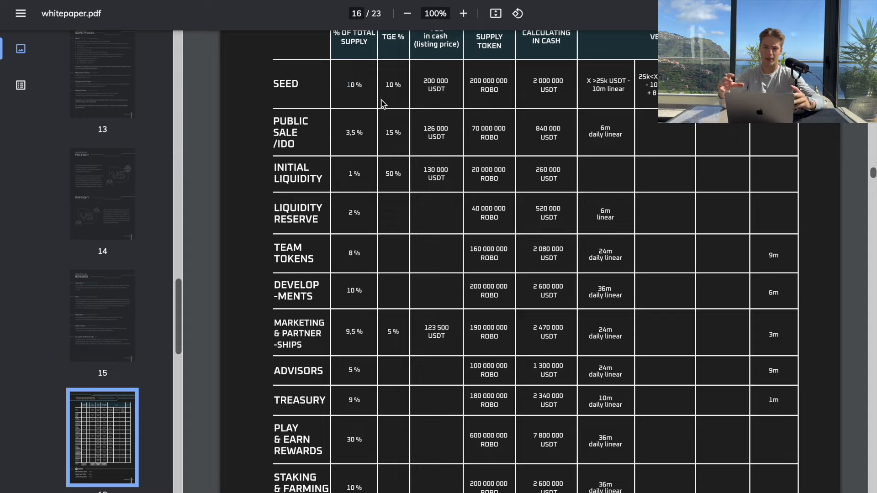
# Review the allocation total and token prices: private 0.010, public 0.012, listing 0.013.
pyautogui.scroll(-3)
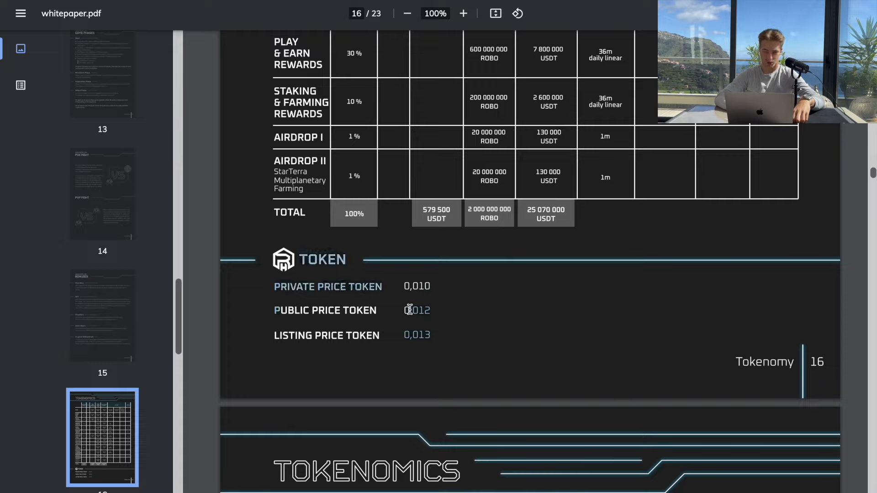
pyautogui.moveTo(390, 338)
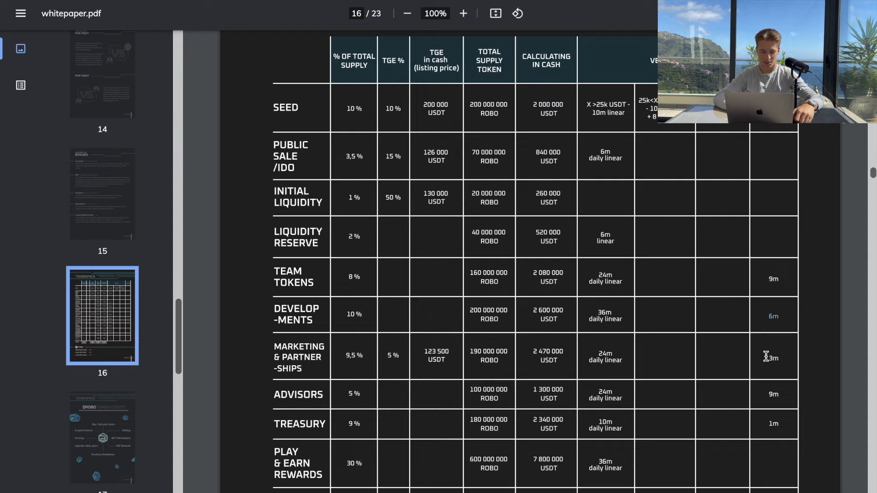
pyautogui.moveTo(514, 377)
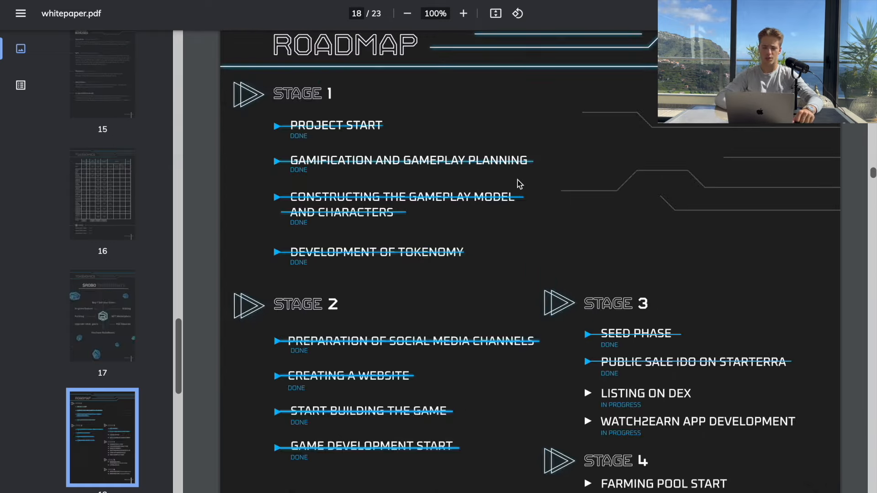
# Read the page 18 roadmap through stages 4–6 before moving to the website's Market page.
pyautogui.scroll(-3)
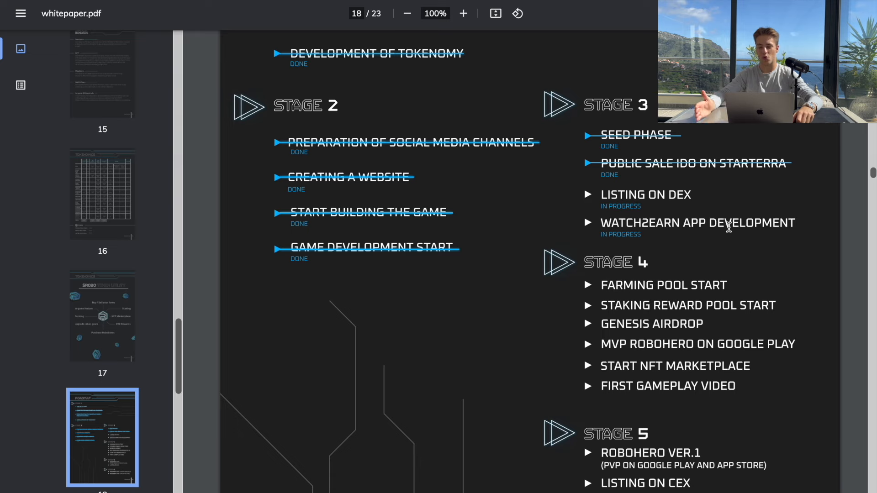
pyautogui.scroll(-3)
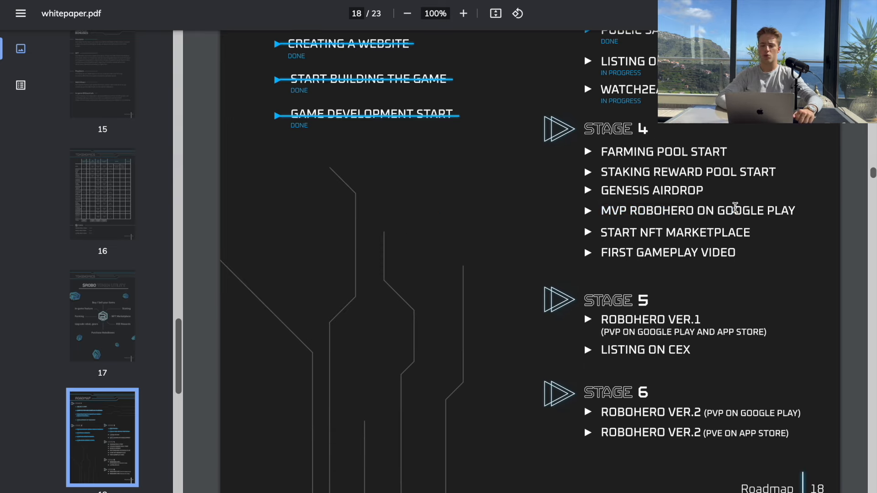
pyautogui.scroll(-3)
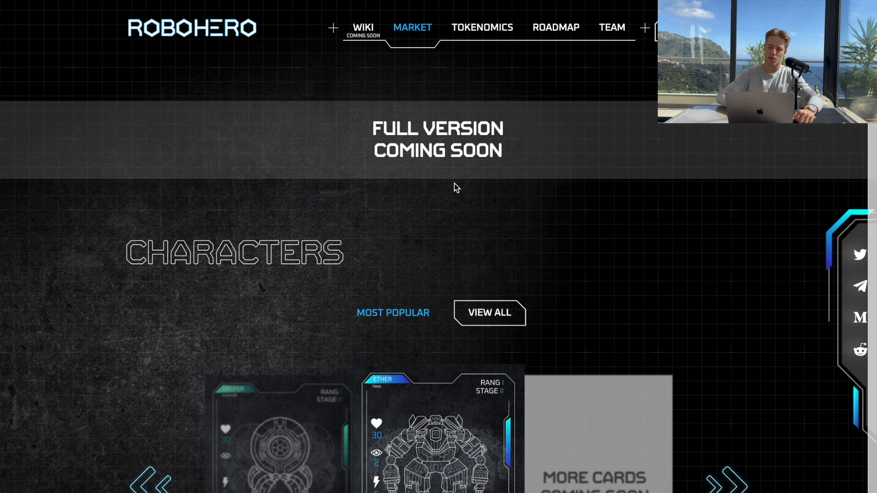
# View the Market page Characters cards noting the full version is coming soon.
pyautogui.scroll(-3)
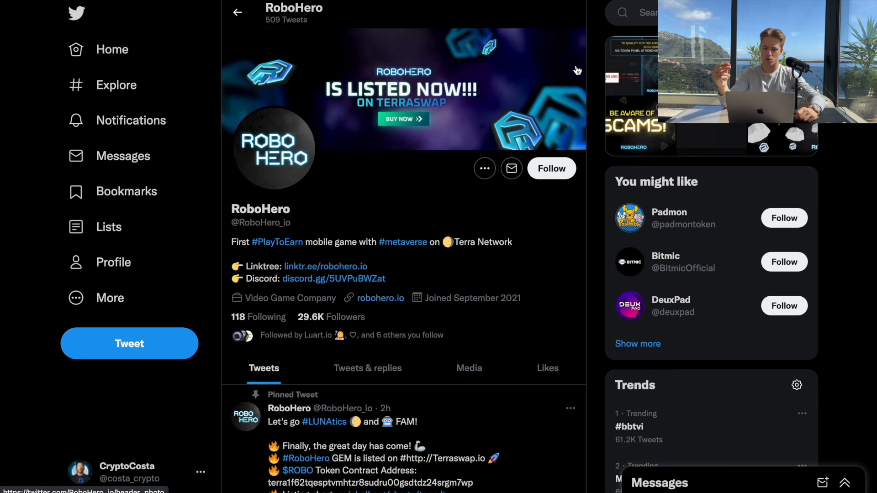
# Check the 8,208-member Telegram group and 960-member Discord, then return to RoboHero's Twitter feed.
pyautogui.scroll(-3)
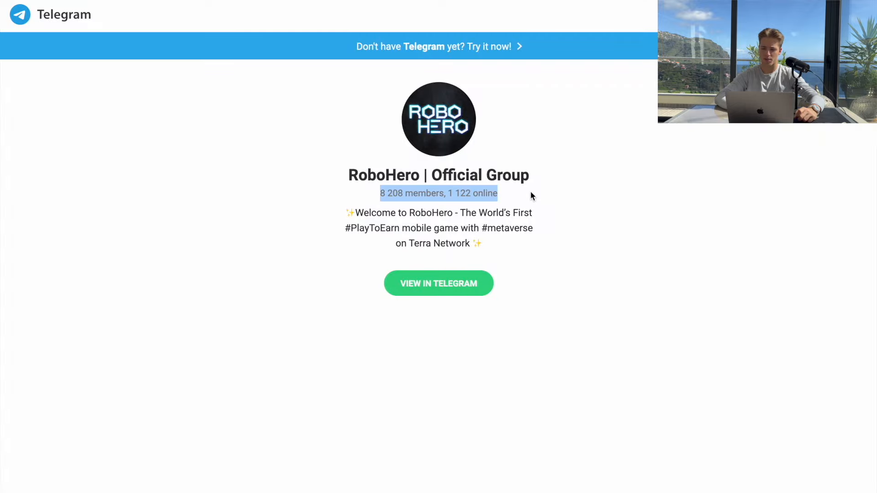
pyautogui.click(439, 283)
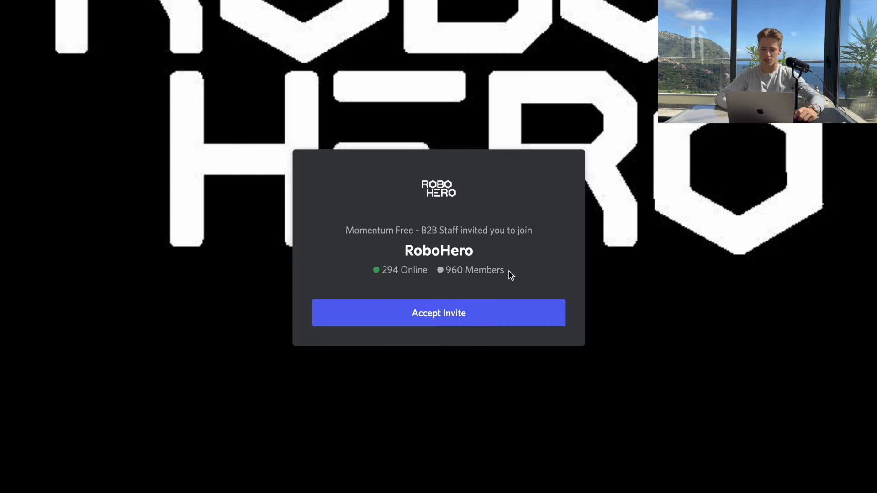
pyautogui.click(438, 313)
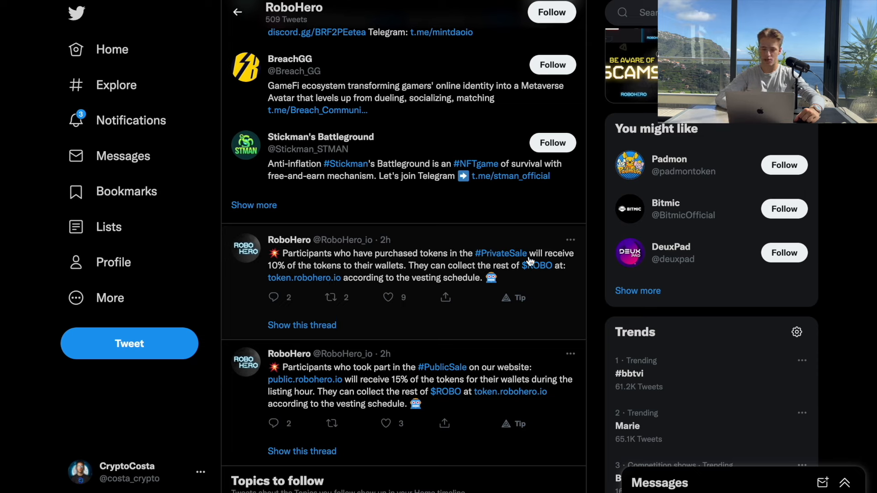
pyautogui.moveTo(440, 275)
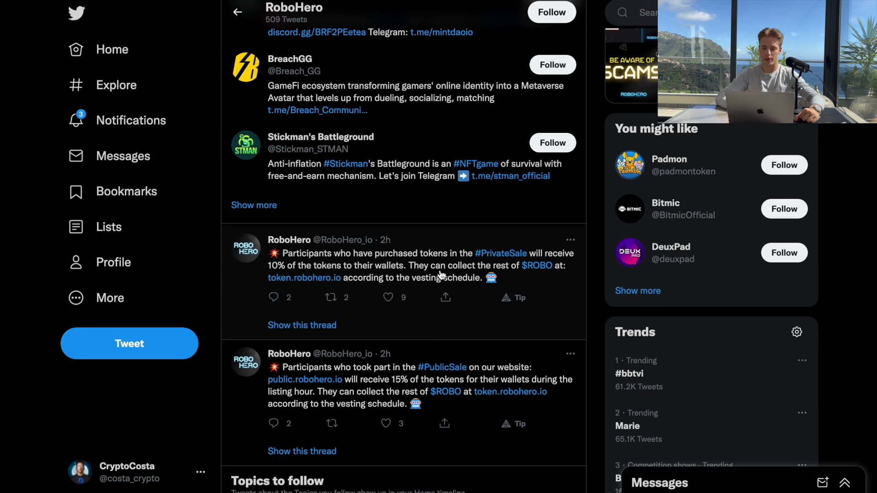
# Read RoboHero's tweets on token vesting, adding ROBO to Terra Station and the scam alert.
pyautogui.scroll(-3)
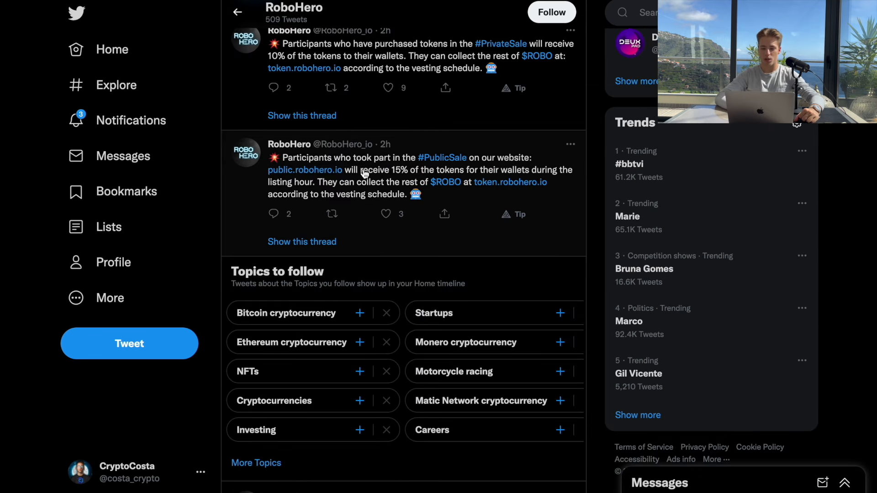
pyautogui.scroll(-3)
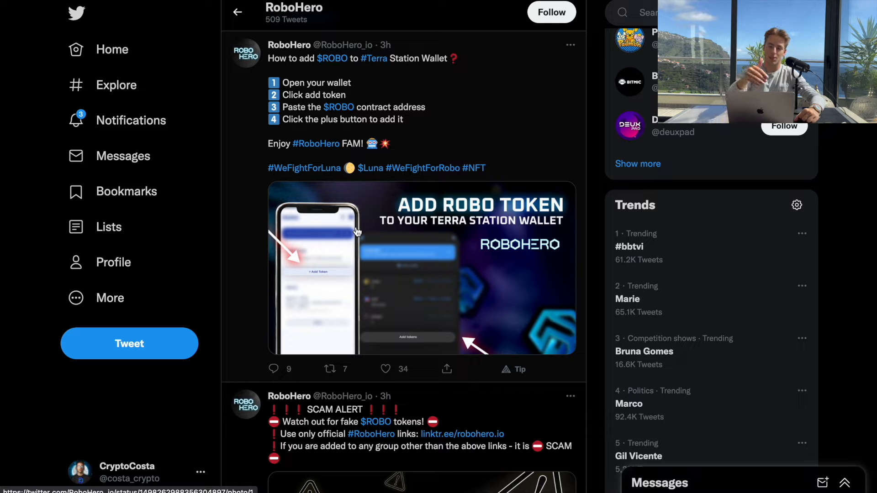
pyautogui.moveTo(411, 224)
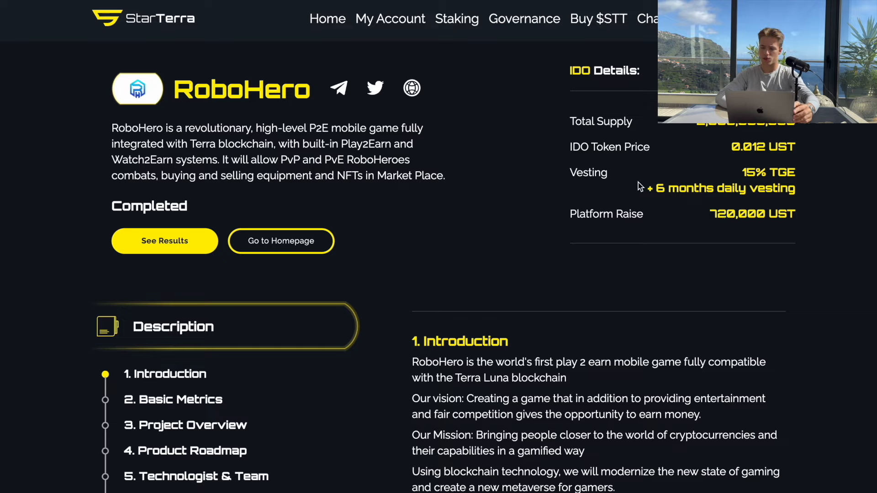
pyautogui.moveTo(811, 144)
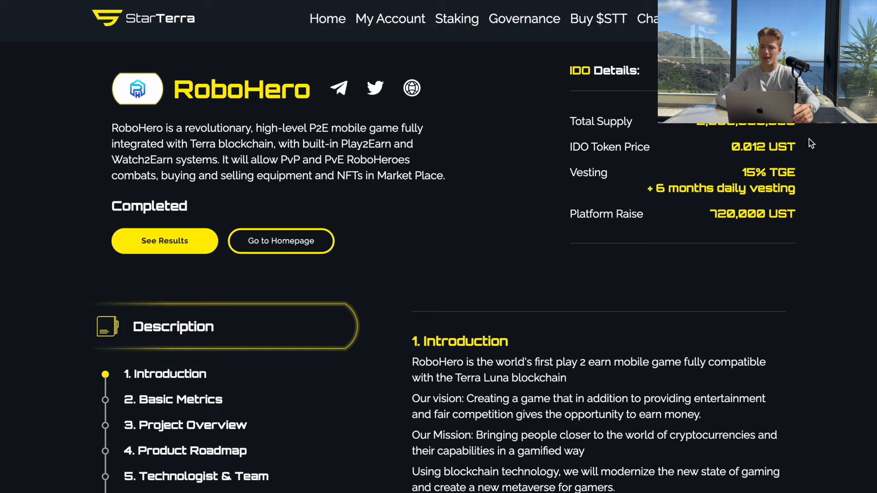